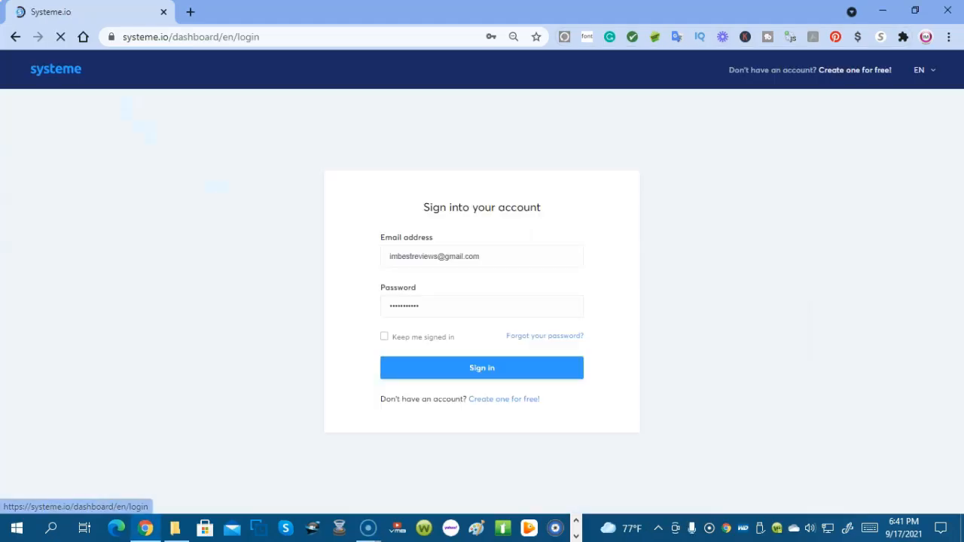
- Sign in and survey the Contacts, Funnels, Blogs, Automations and Product/Sales menus
left_click(482, 367)
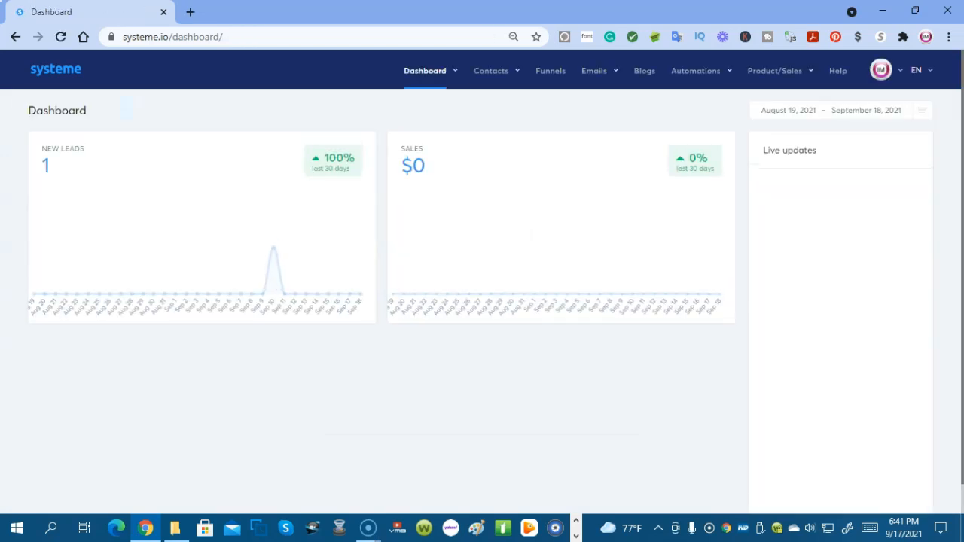
left_click(425, 70)
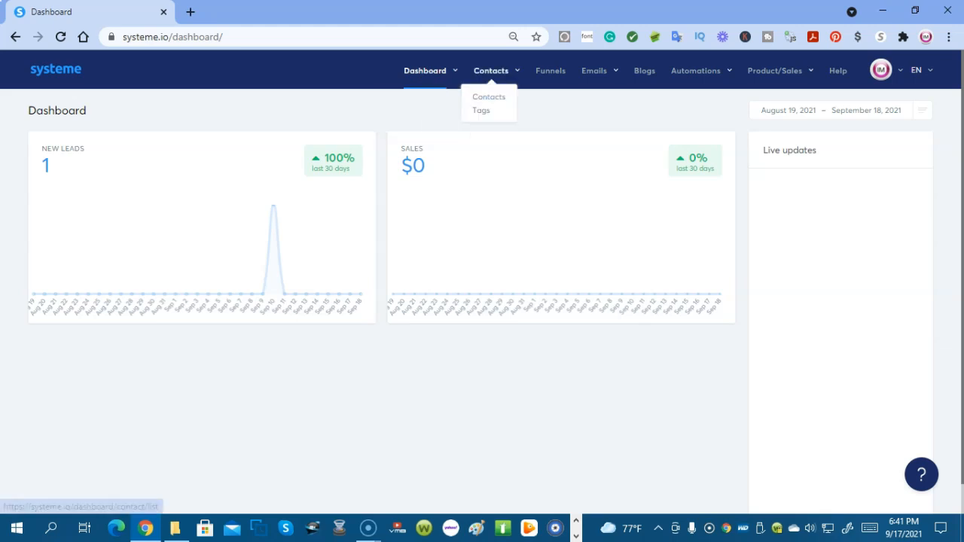
mouse_move(481, 110)
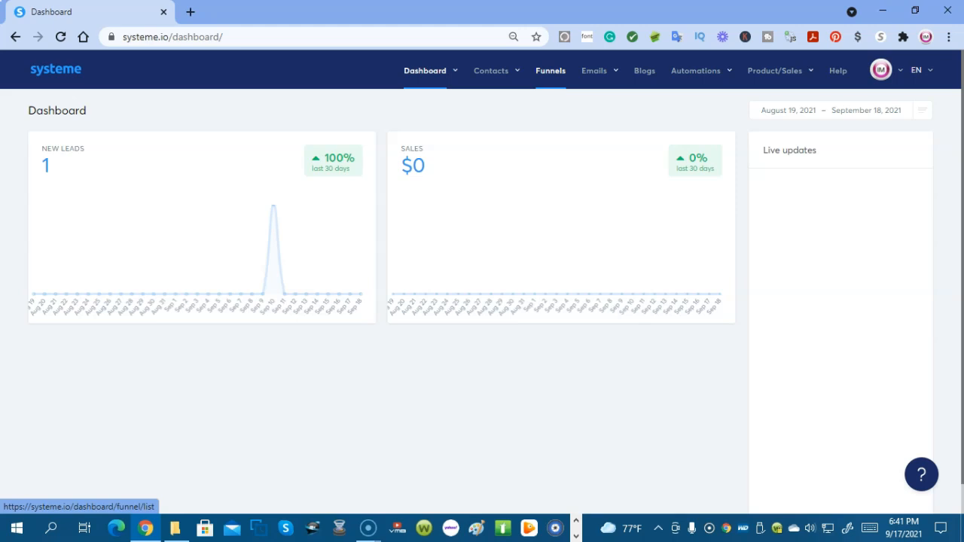
left_click(594, 70)
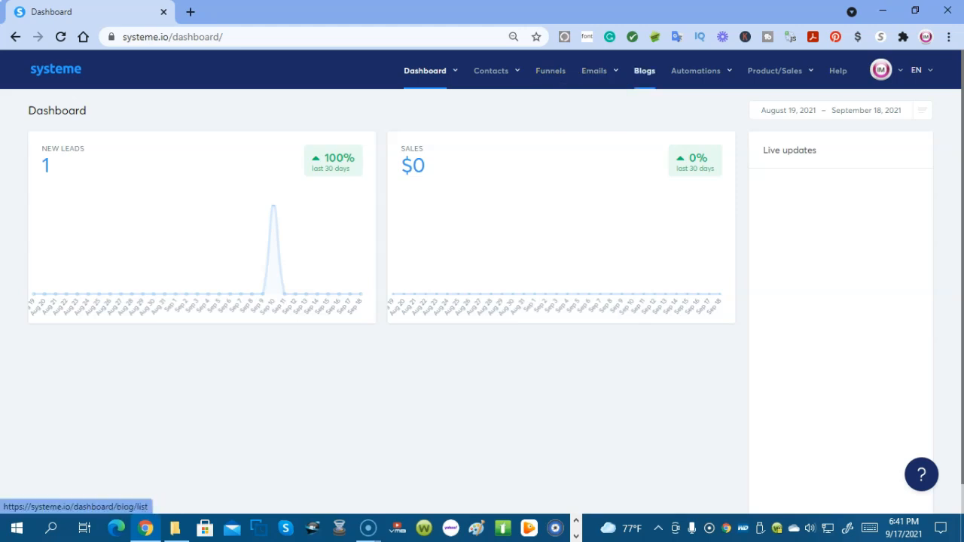
left_click(695, 71)
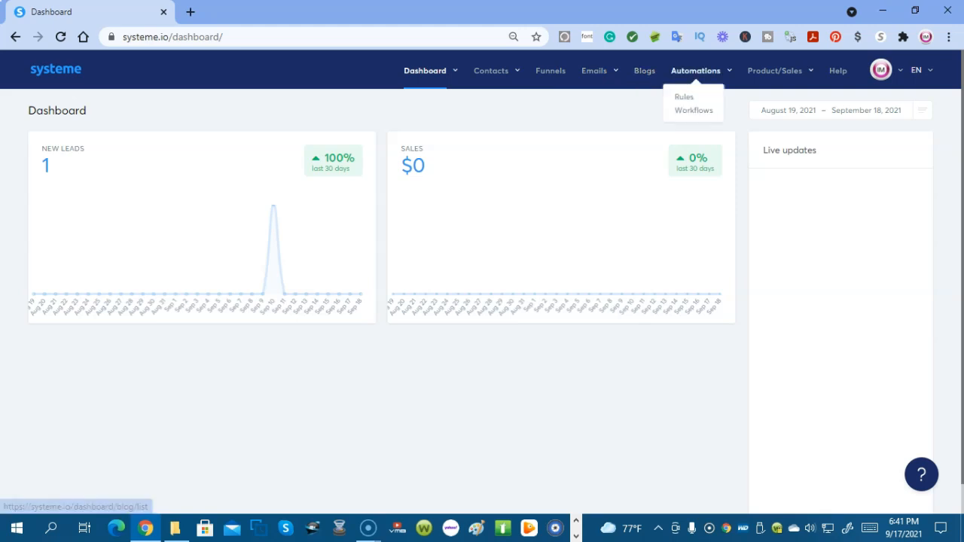
mouse_move(693, 110)
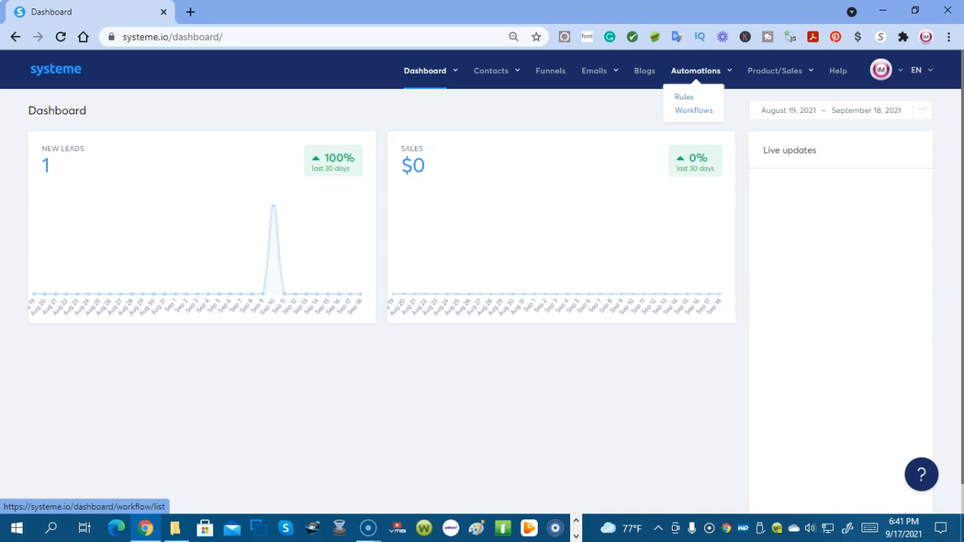
left_click(775, 70)
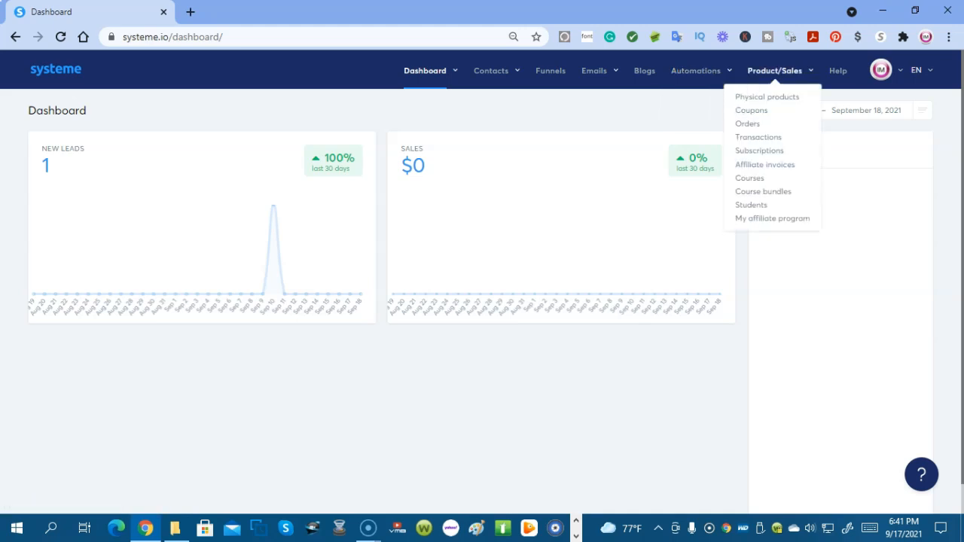
mouse_move(747, 123)
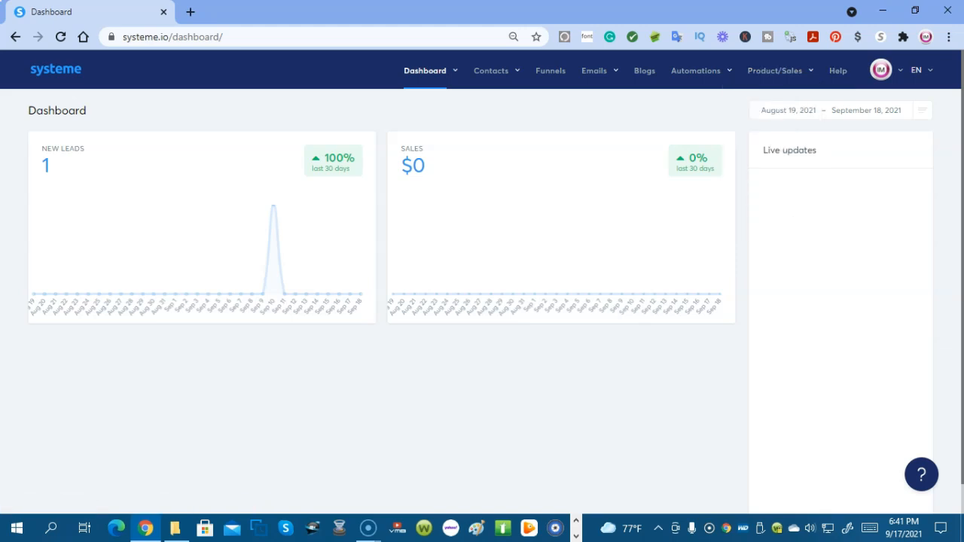
left_click(491, 70)
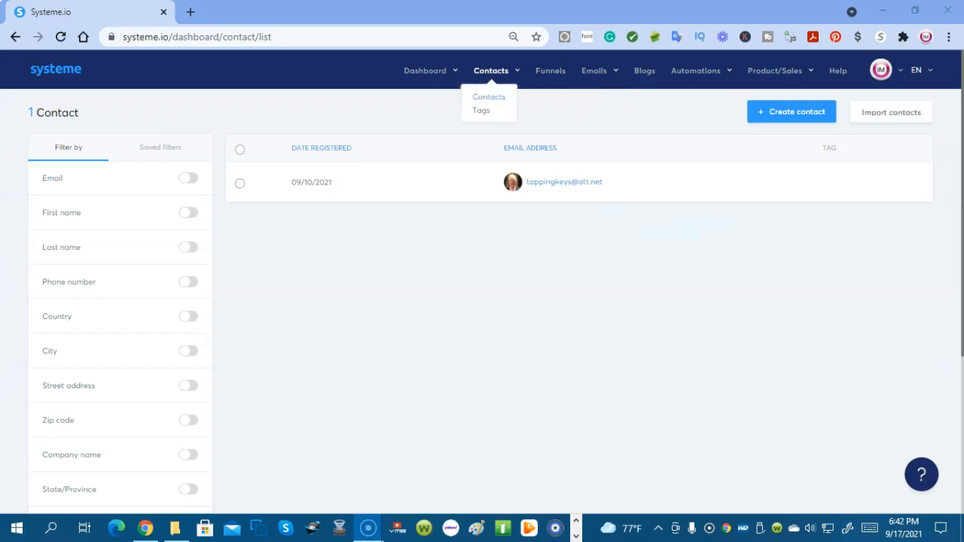
- Open the full Contacts list showing the single registered contact
left_click(891, 112)
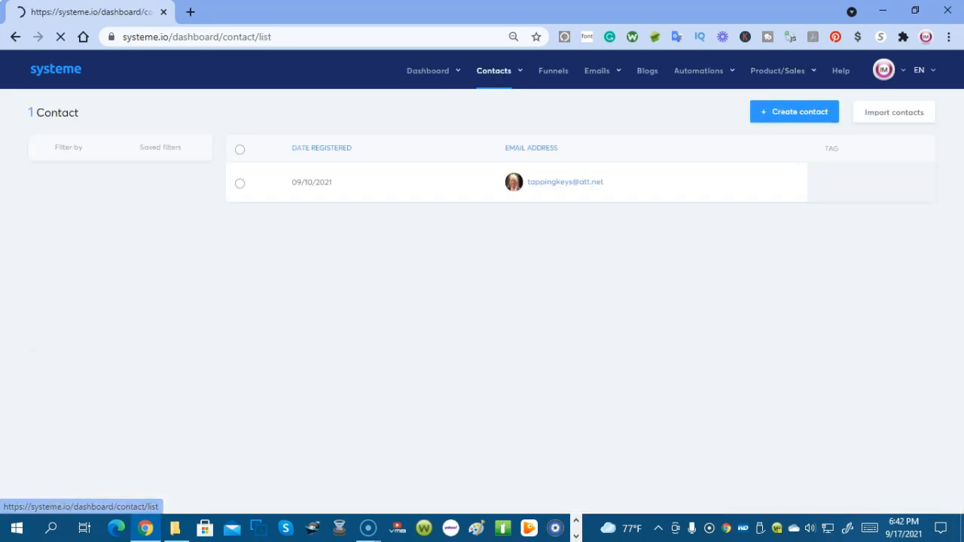
- Open the blank Create contact form and scroll through its fields
left_click(794, 111)
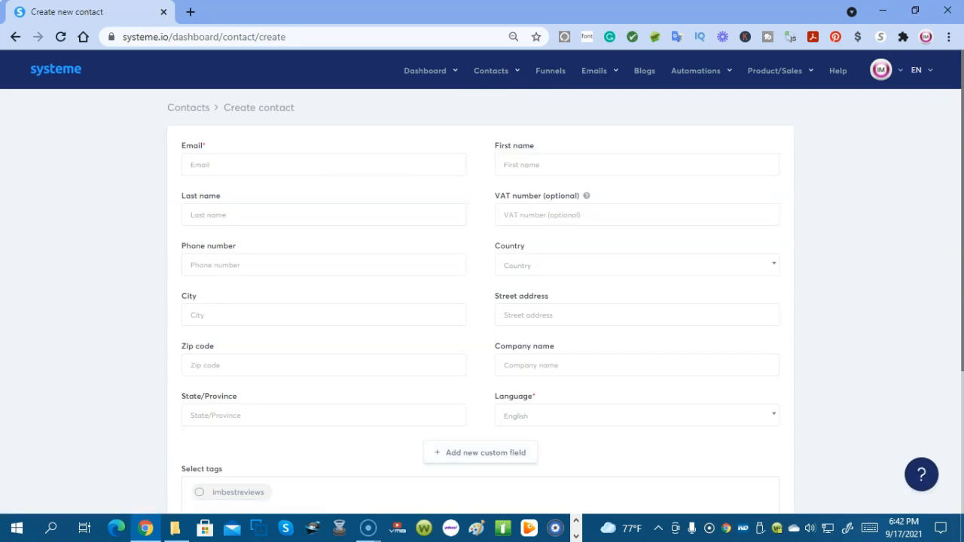
scroll("down", 3)
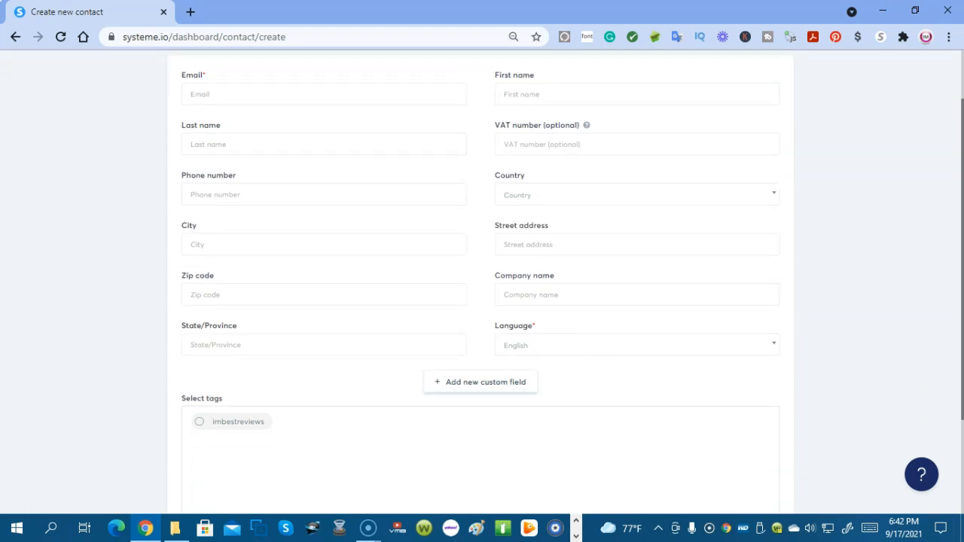
scroll("up", 3)
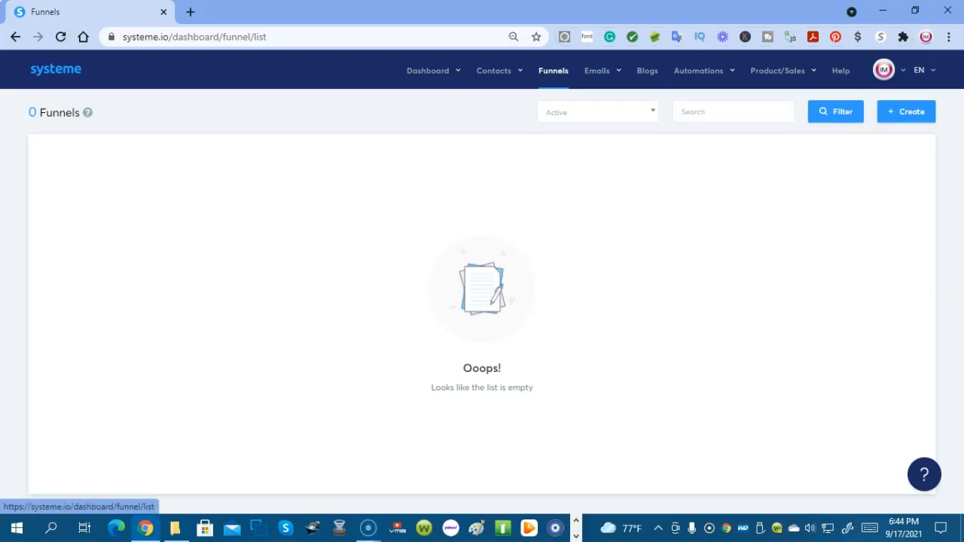
- Create a 'Build an audience' funnel named 'Practice Building A Funnel'
left_click(905, 111)
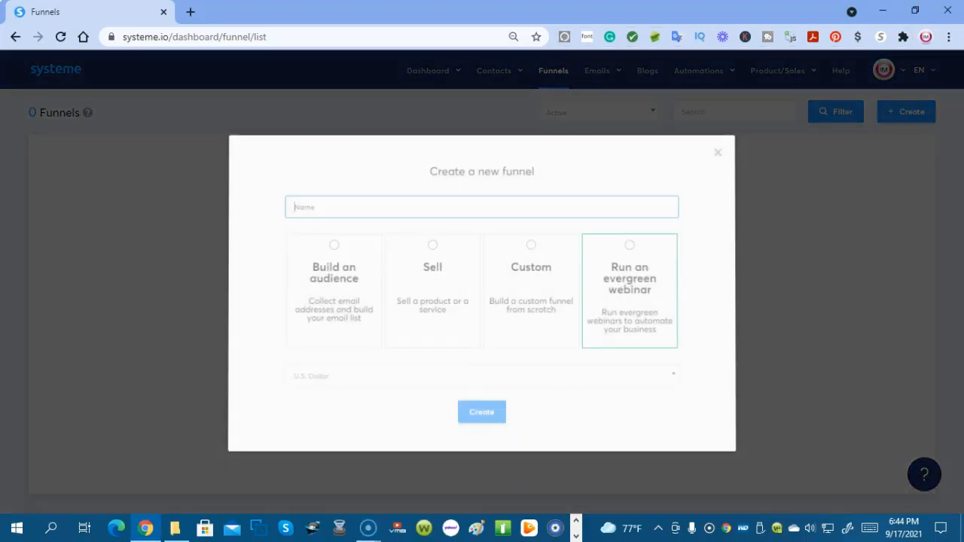
left_click(481, 206)
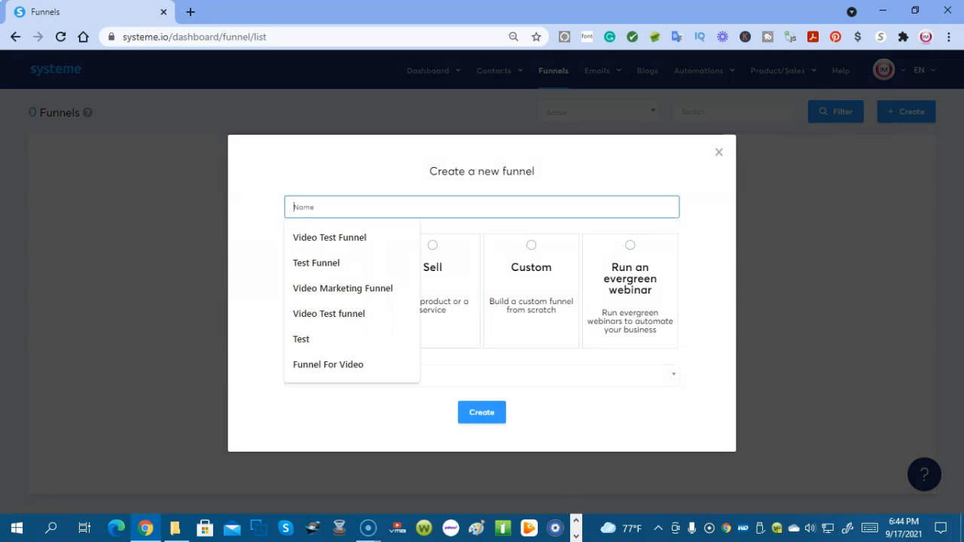
type("Practiv")
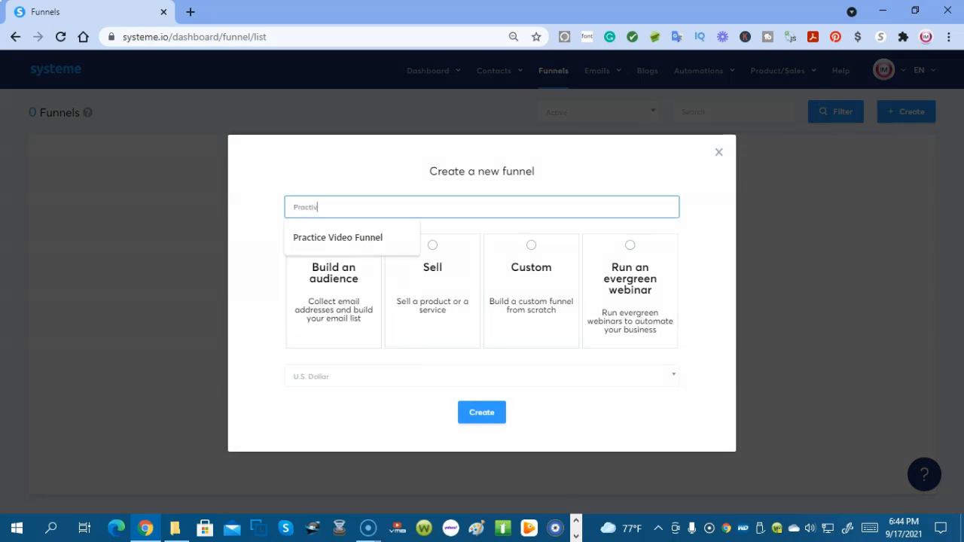
key("backspace")
type("ce Build")
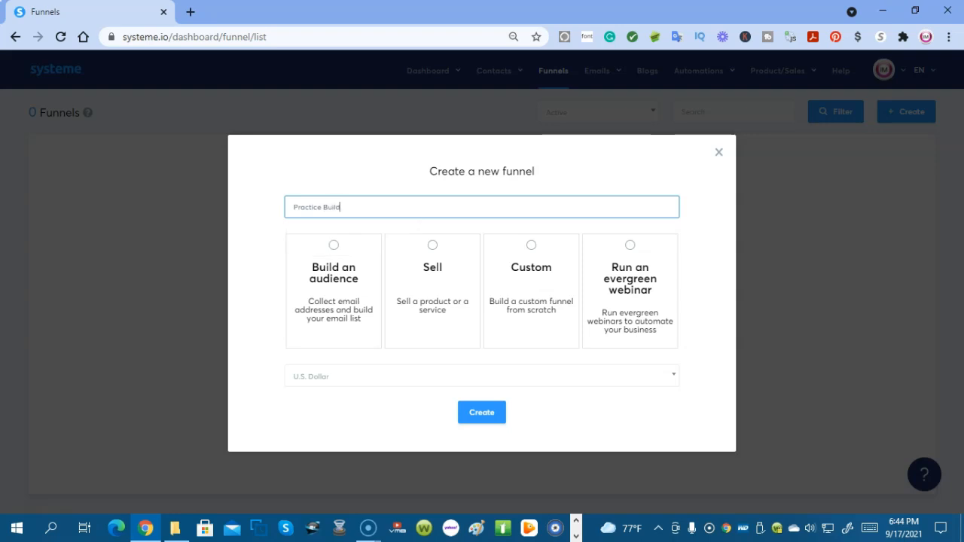
type("ing A Fu")
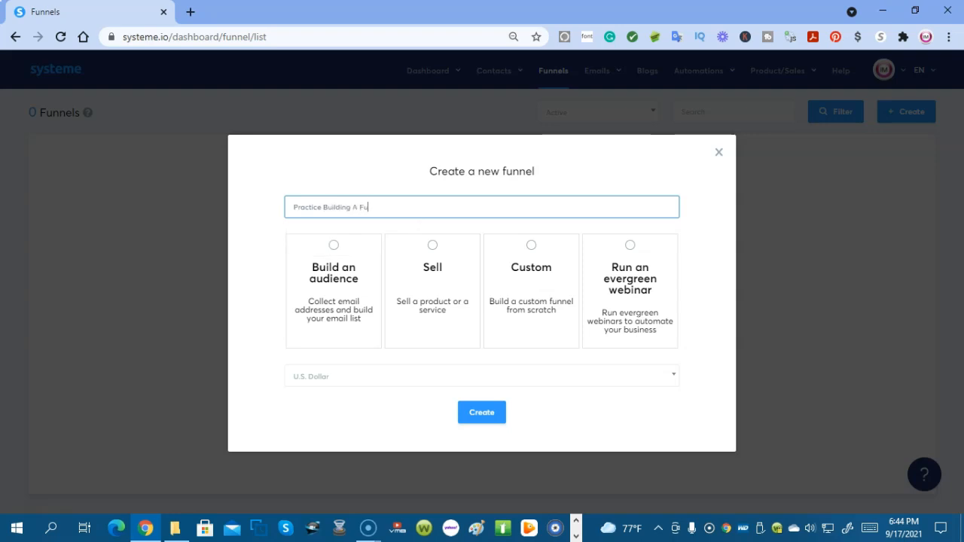
left_click(333, 290)
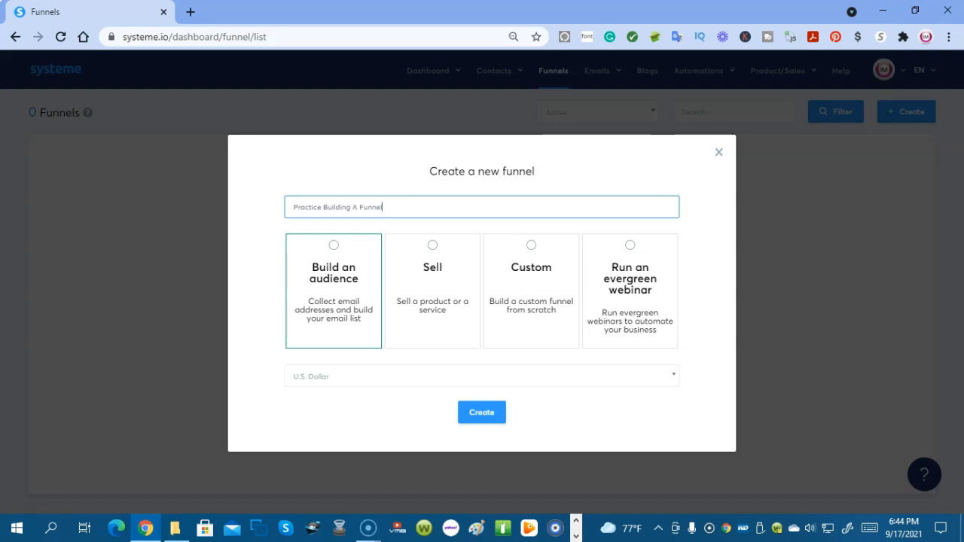
left_click(333, 245)
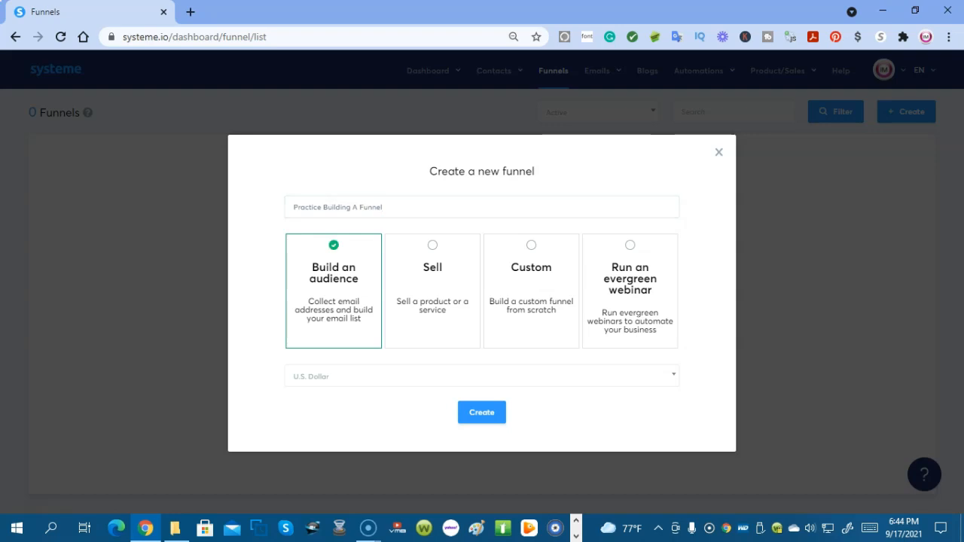
left_click(432, 290)
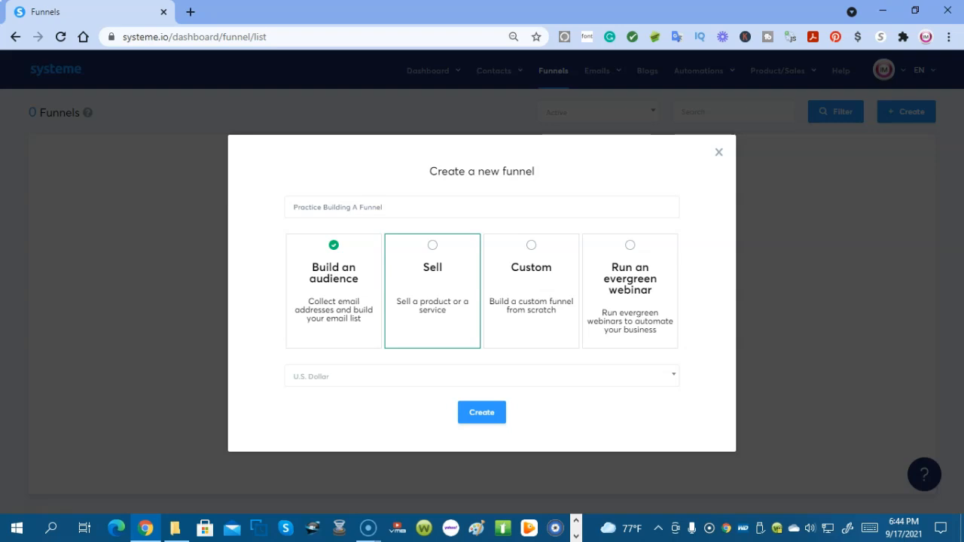
left_click(530, 290)
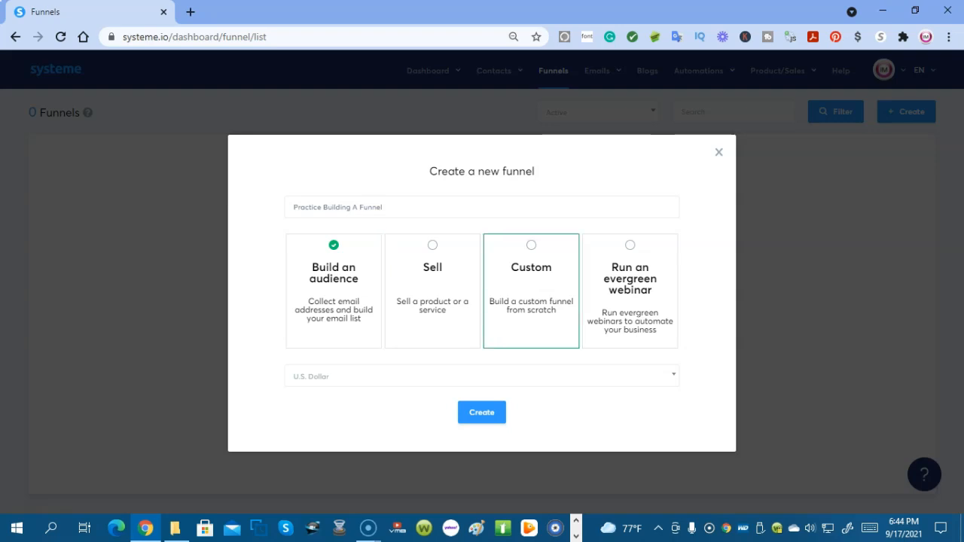
left_click(629, 290)
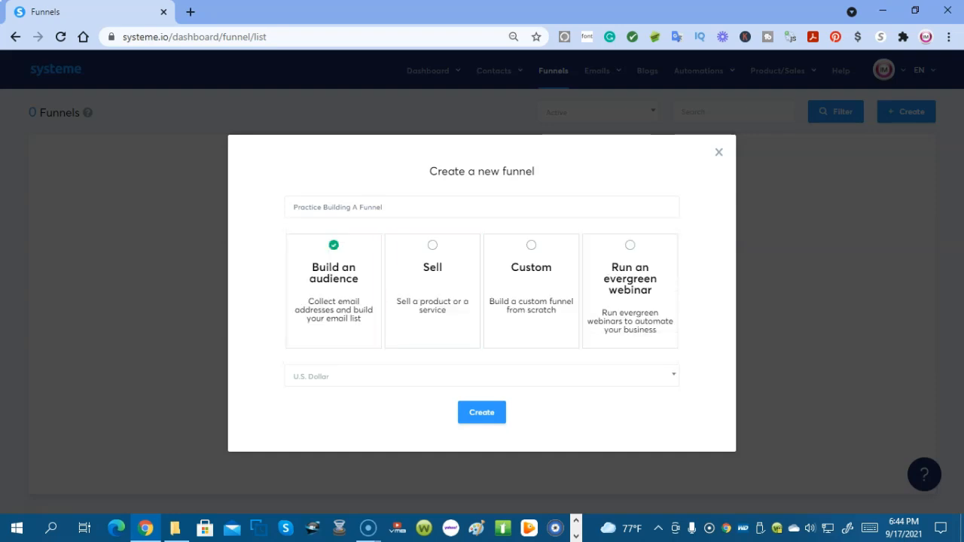
left_click(481, 411)
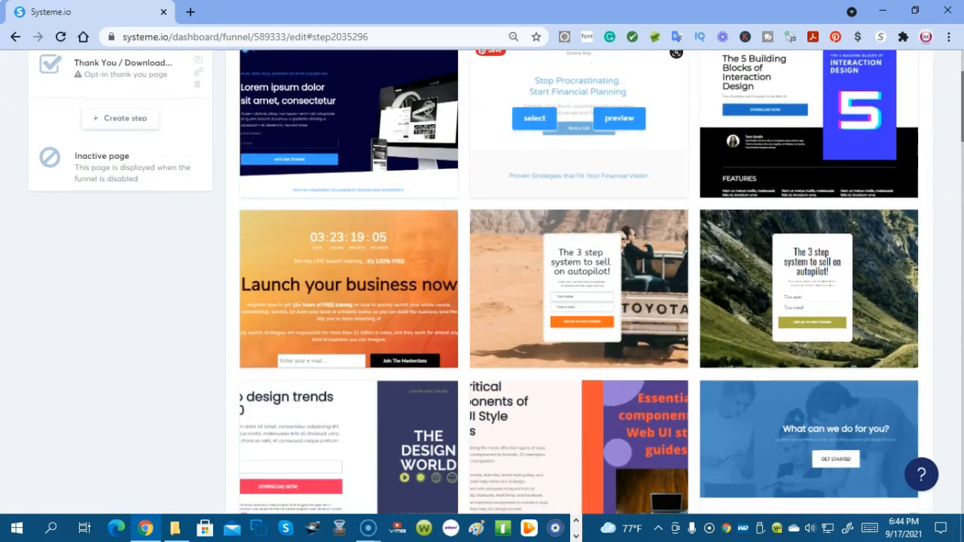
- Apply the palm-tree beach template and open the squeeze page in the editor
scroll("down", 3)
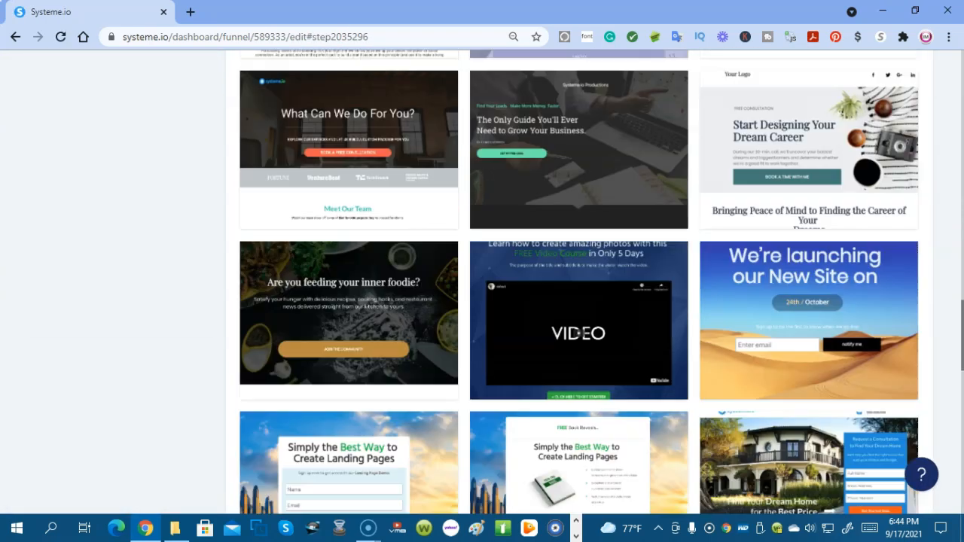
scroll("down", 3)
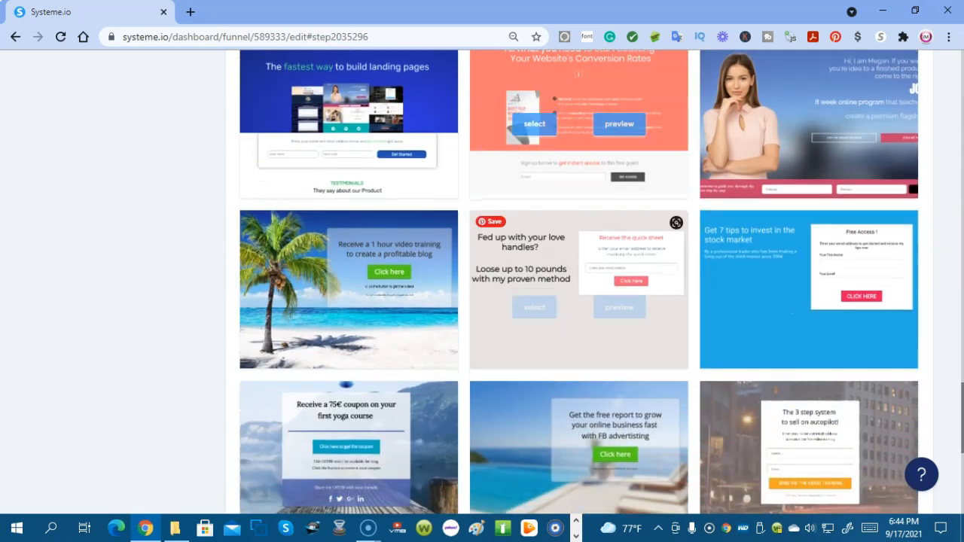
scroll("down", 3)
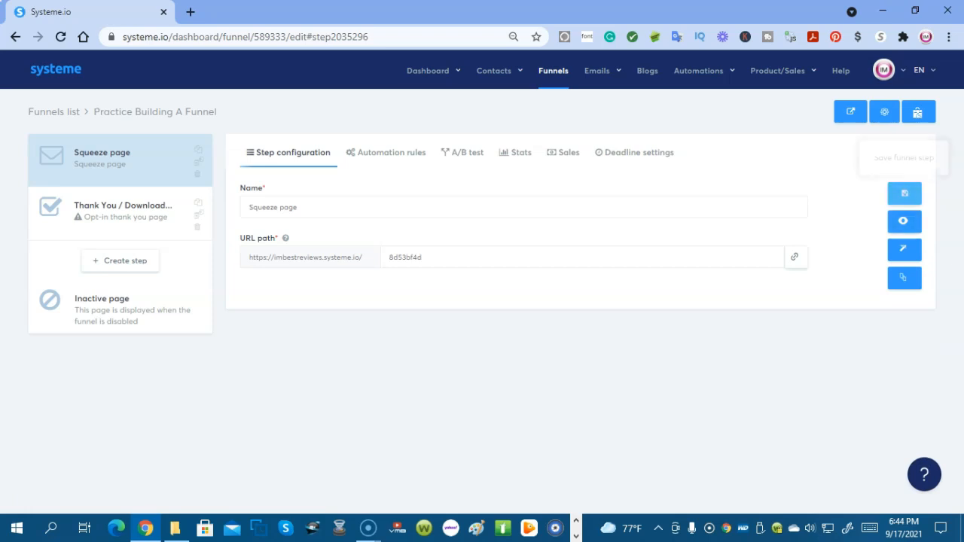
left_click(904, 221)
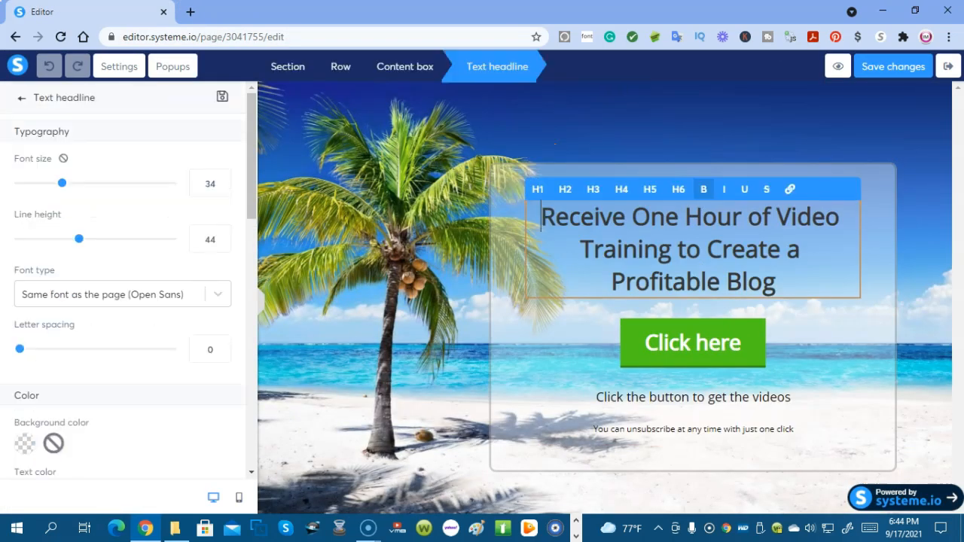
- Change 'Receive' to 'Get' and set headline font size 41, line height 55, letter spacing 1
double_click(582, 217)
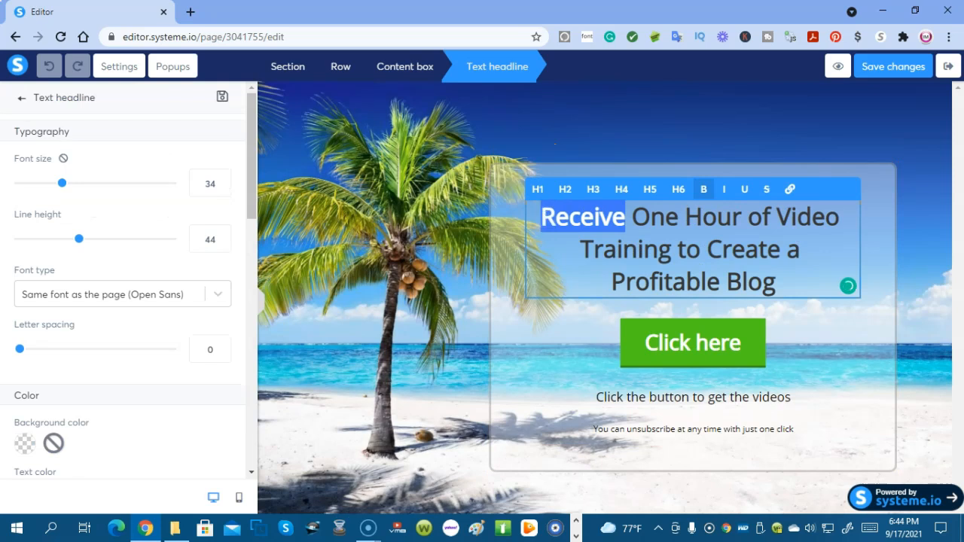
type("Get")
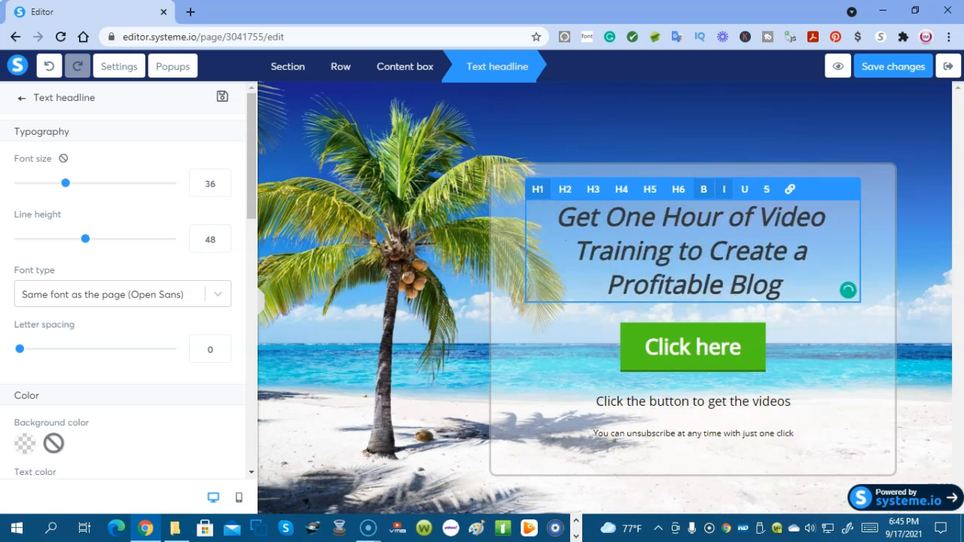
left_click_drag(65, 183, 74, 183)
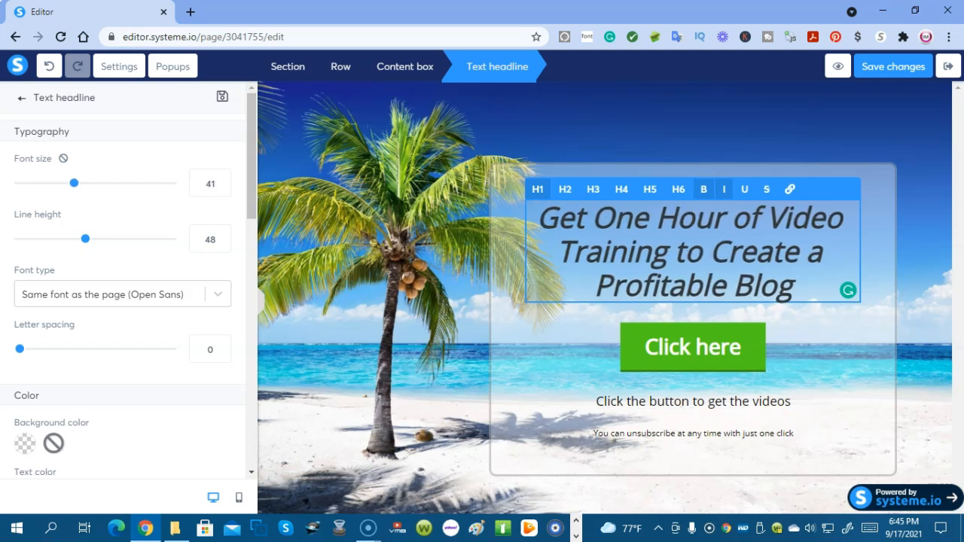
left_click_drag(87, 239, 96, 239)
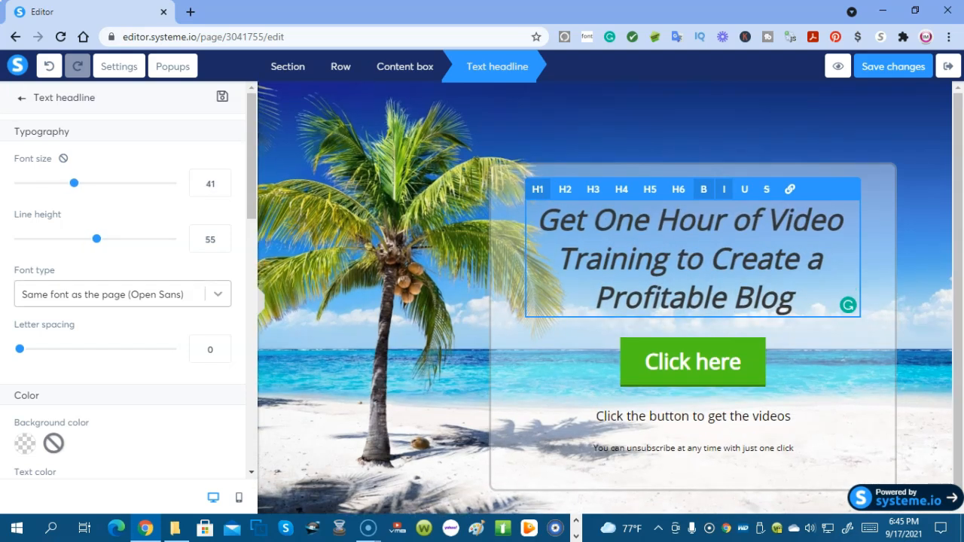
left_click(122, 294)
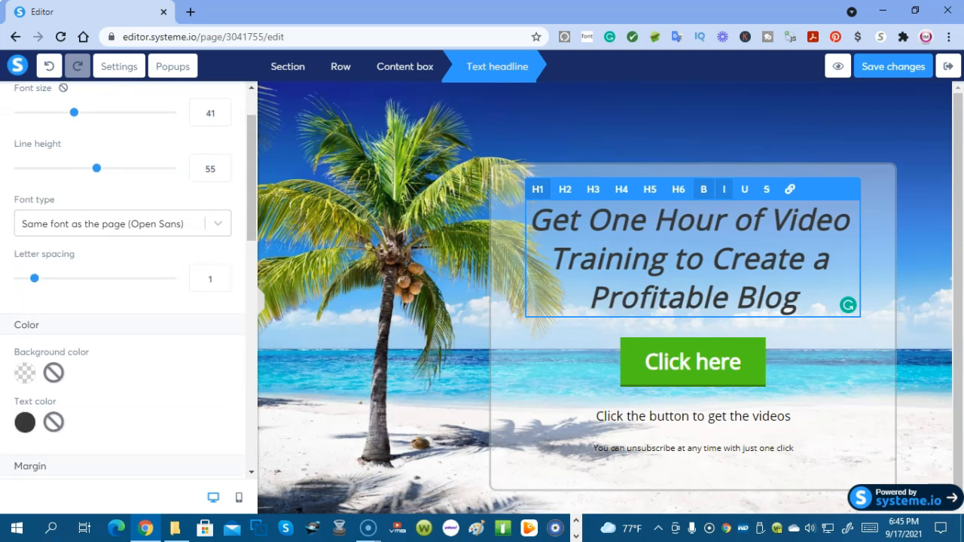
- Give the headline a light green background and blue text
left_click(25, 372)
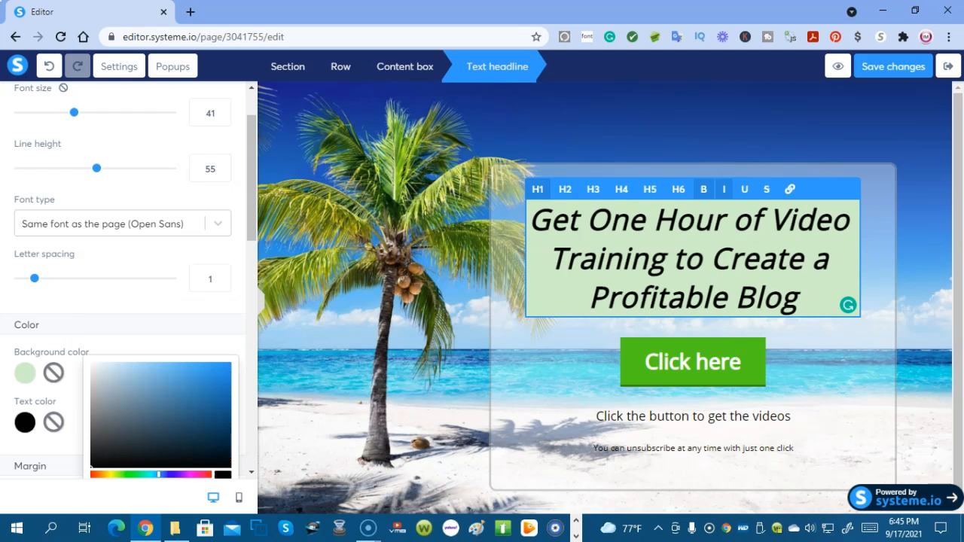
left_click(24, 422)
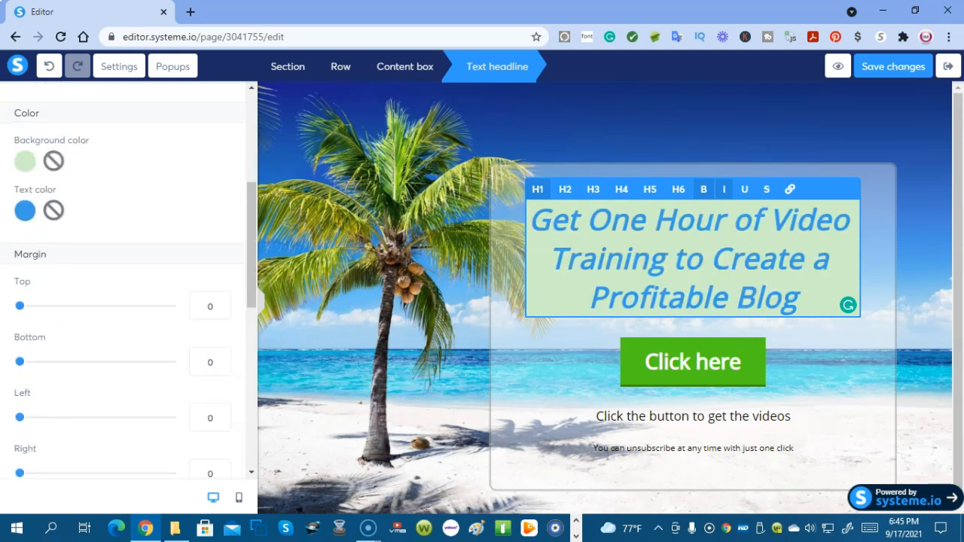
scroll("down", 3)
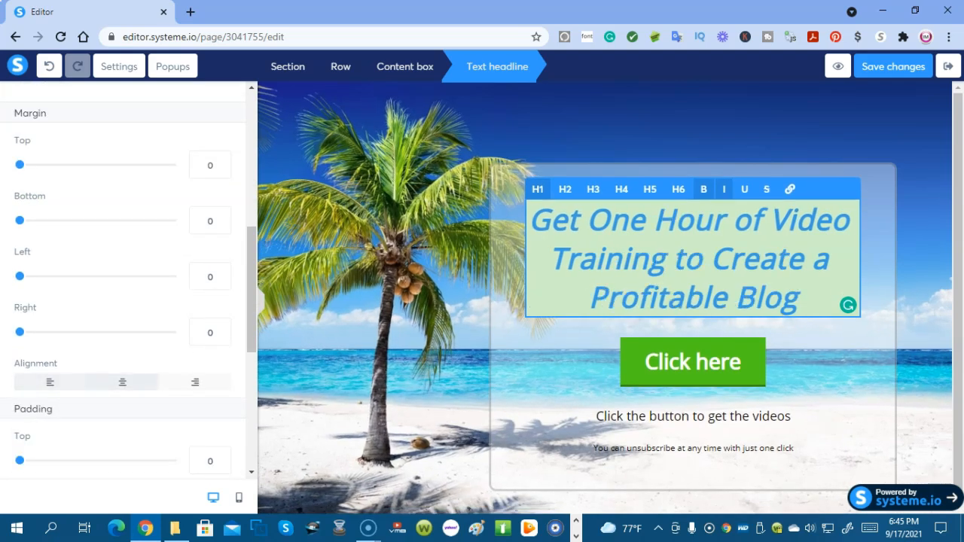
scroll("down", 3)
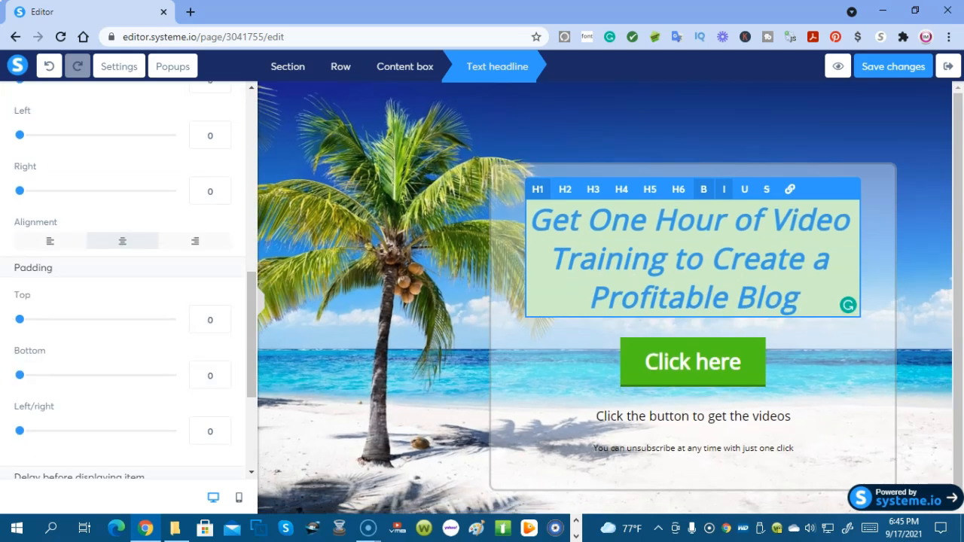
scroll("down", 3)
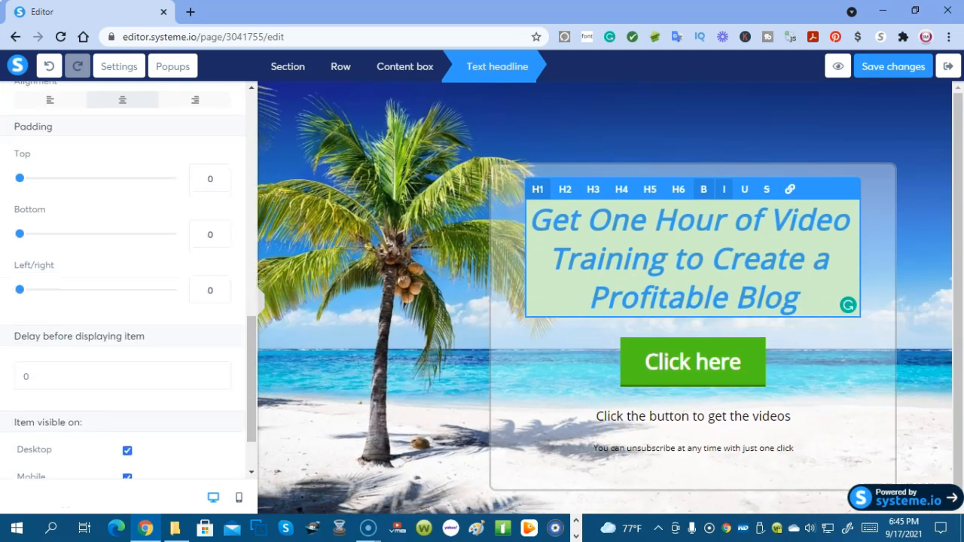
scroll("down", 3)
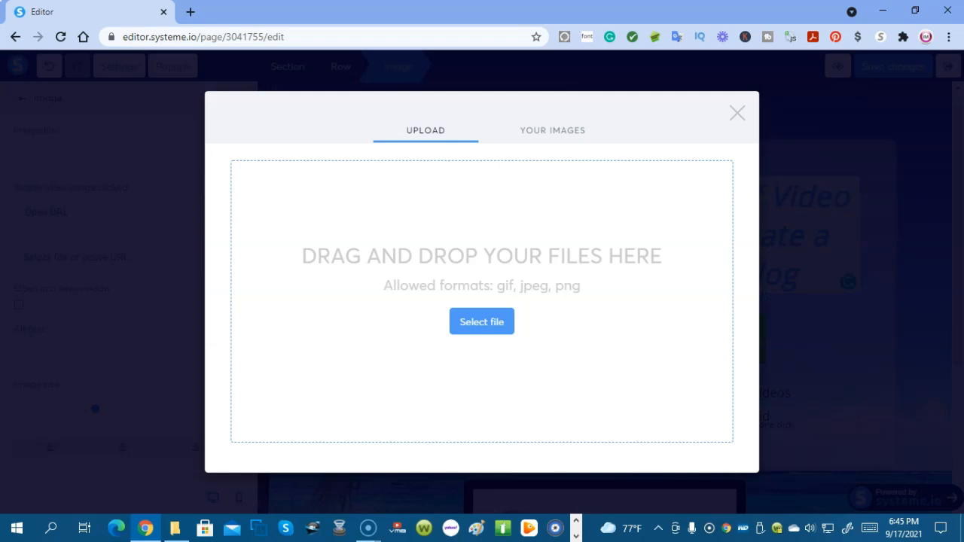
- Upload einstein3.gif as the page image and return to the Elements panel
left_click(482, 322)
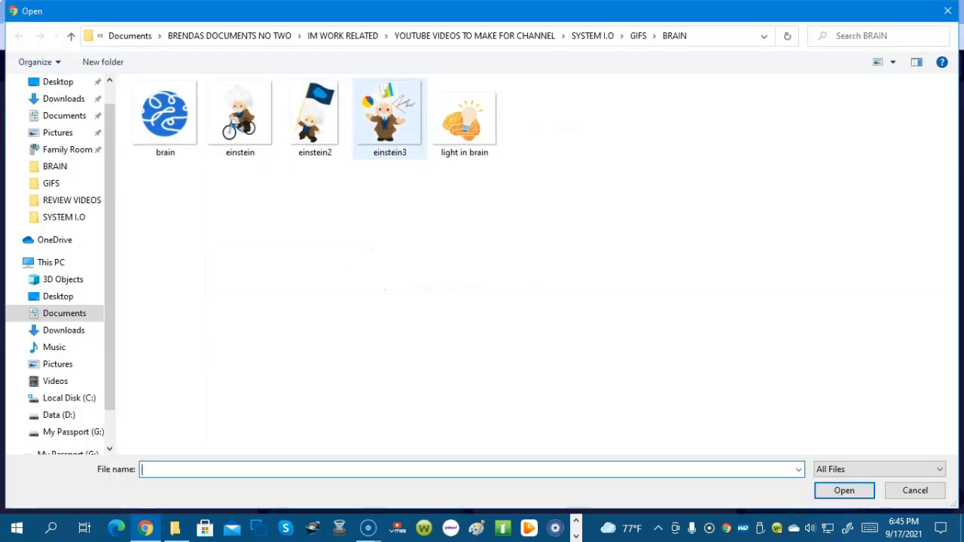
left_click(389, 113)
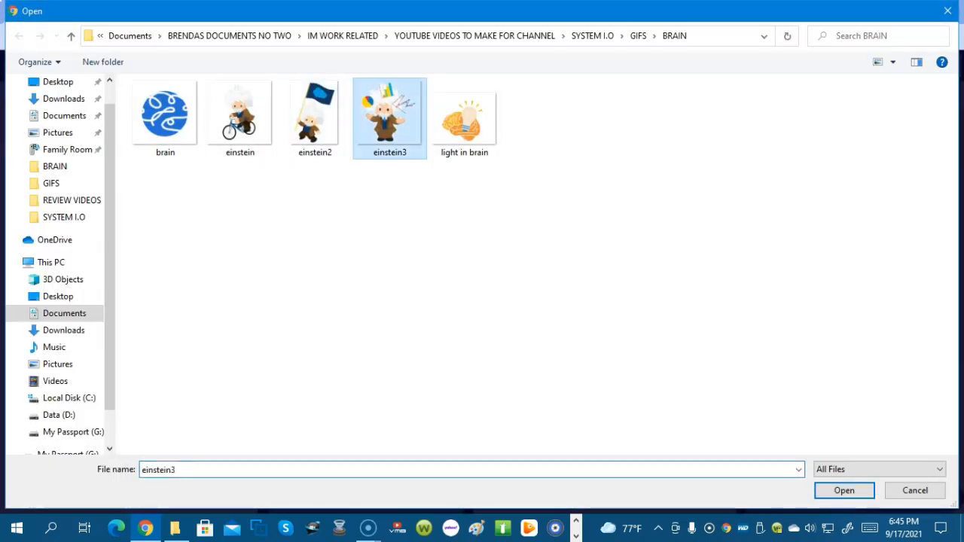
left_click(843, 490)
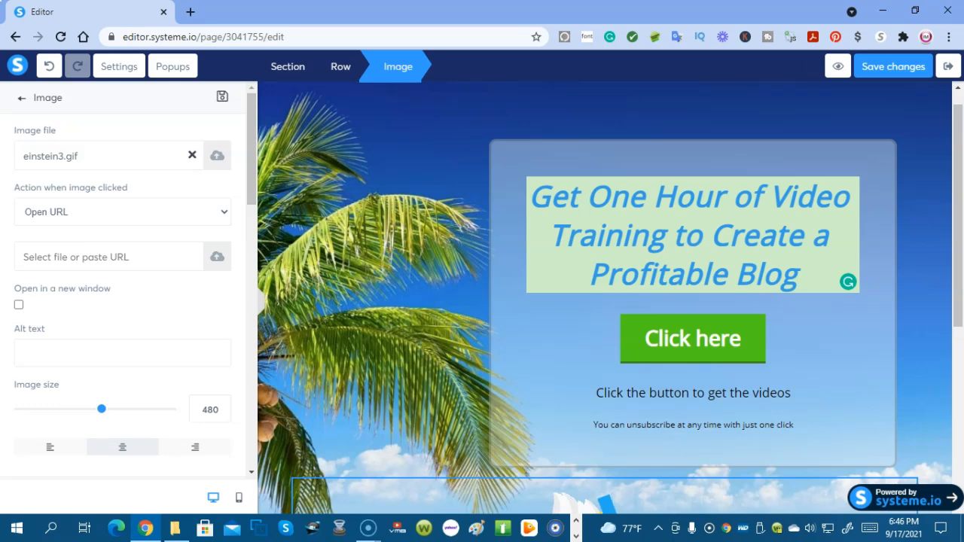
left_click(21, 98)
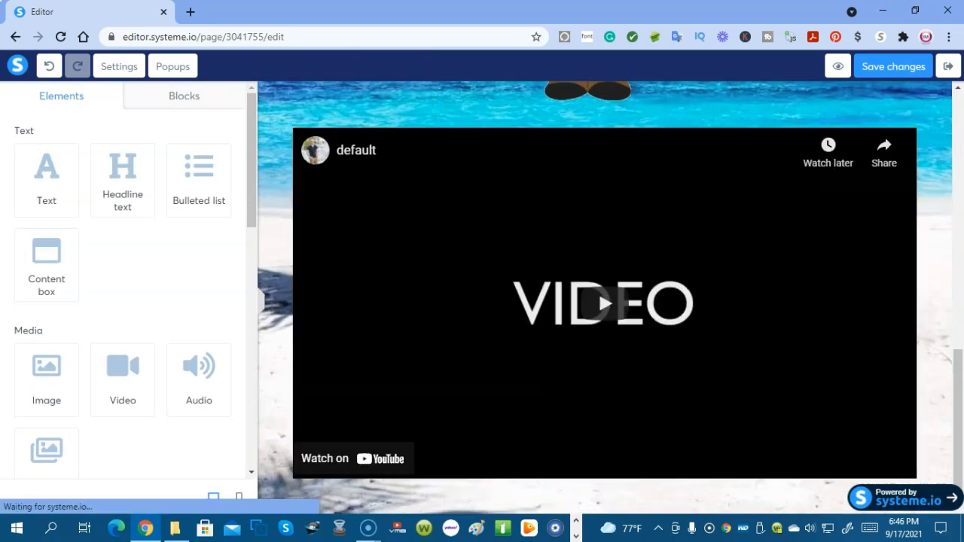
- Scroll through the Elements panel and the page content
scroll("down", 3)
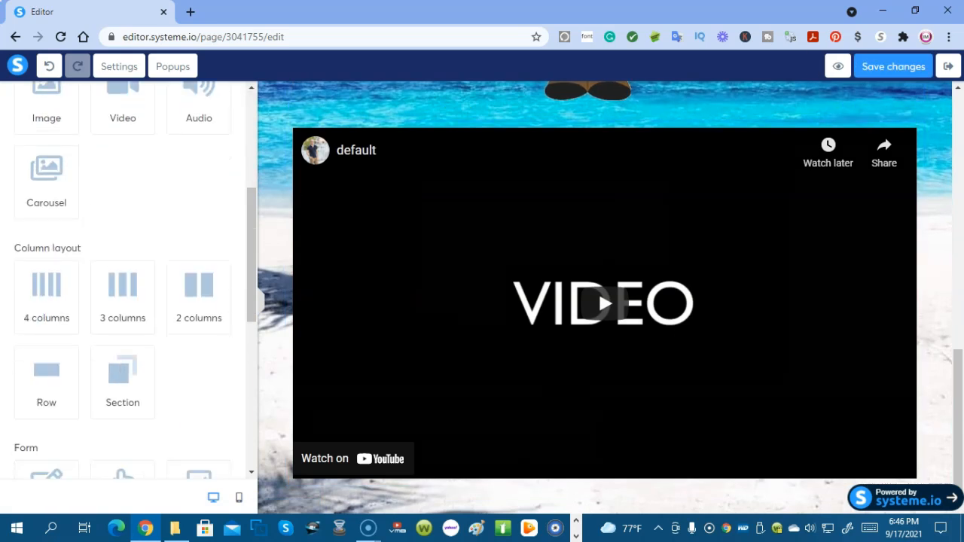
scroll("down", 3)
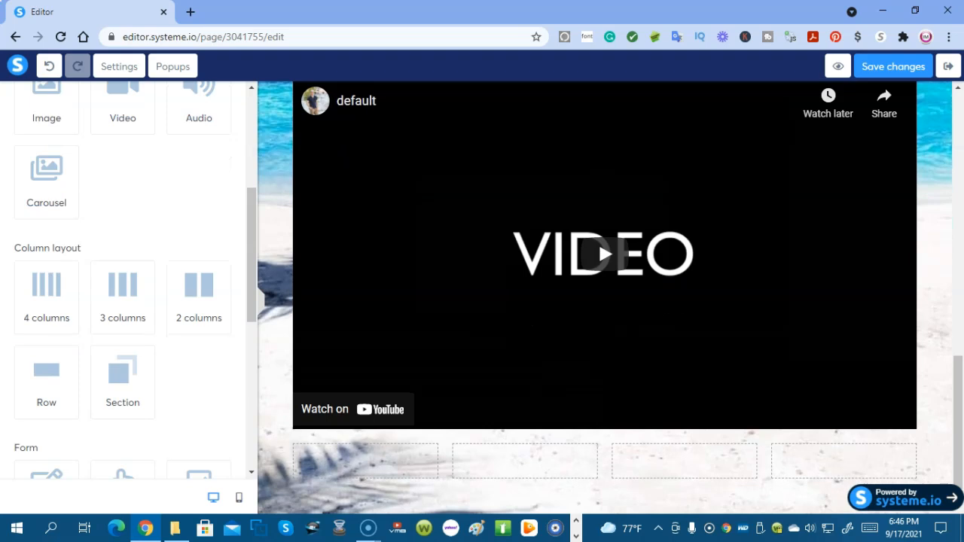
scroll("down", 3)
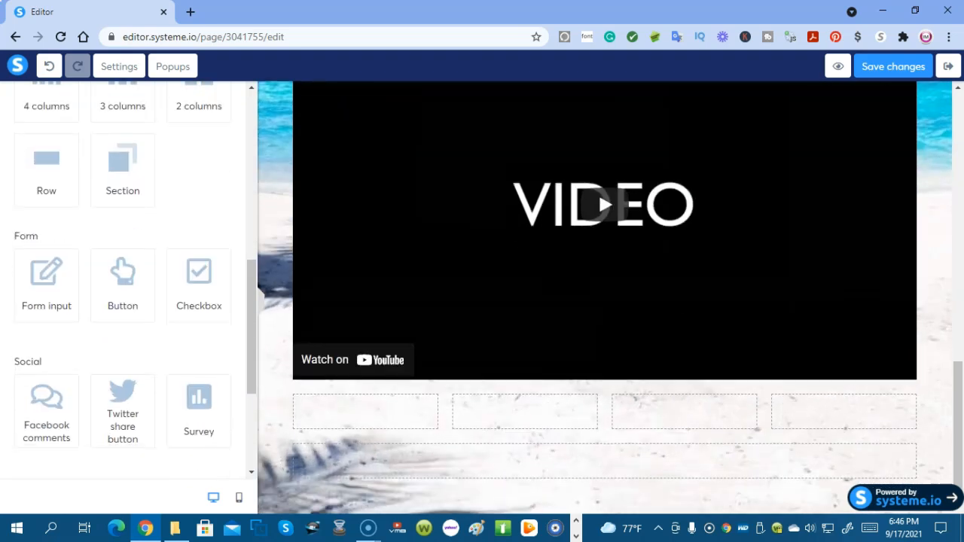
scroll("down", 3)
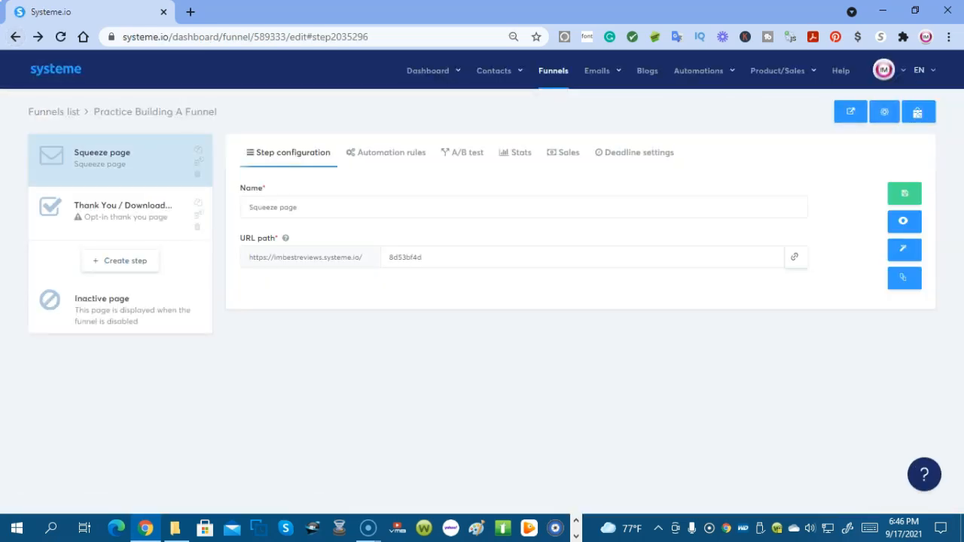
- Select the Thank You / Download Page step and open it in the page editor
left_click(463, 152)
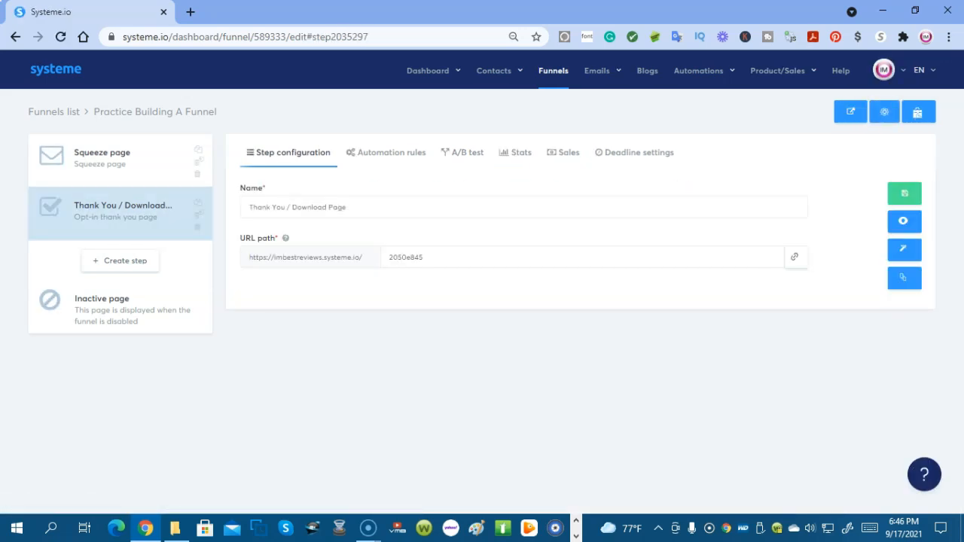
left_click(904, 220)
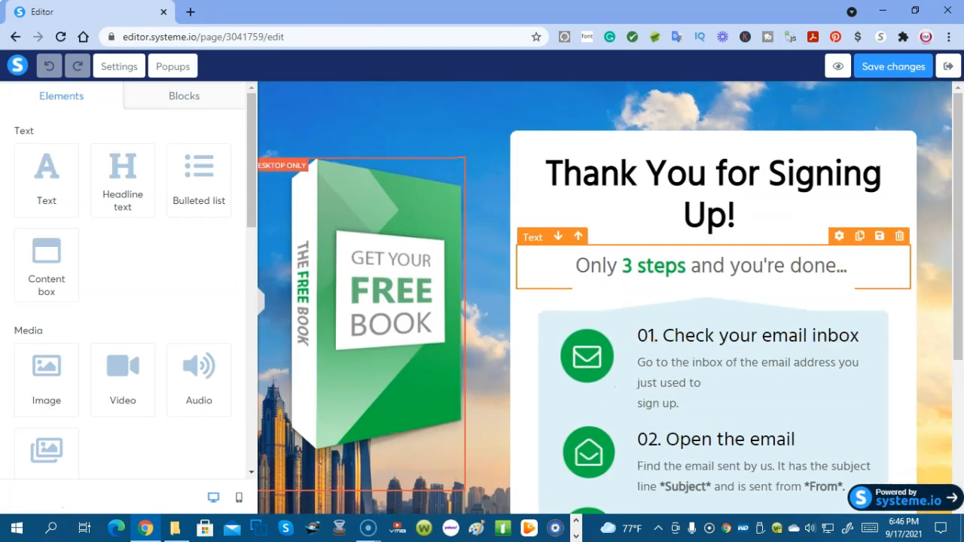
- Exit the thank-you page editor back to the funnel steps overview
left_click(377, 301)
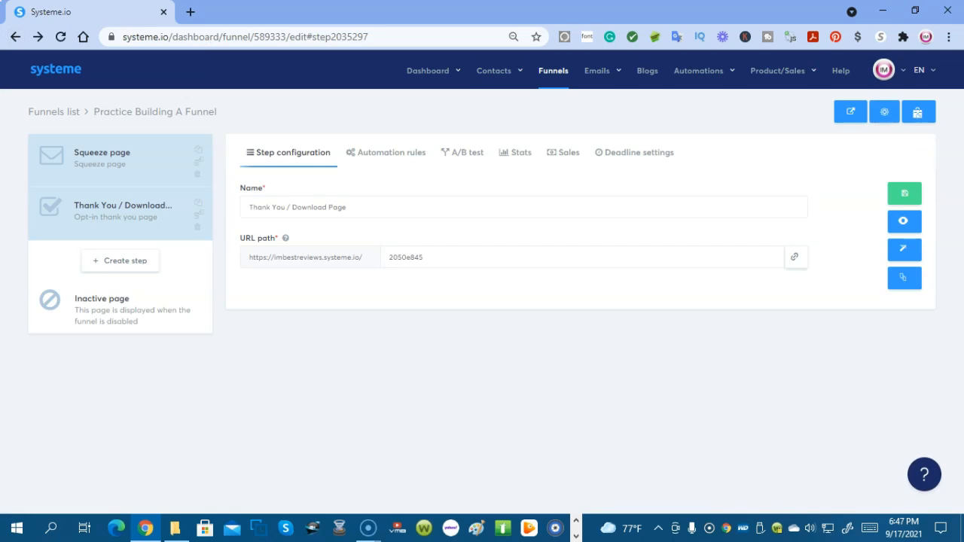
mouse_move(198, 227)
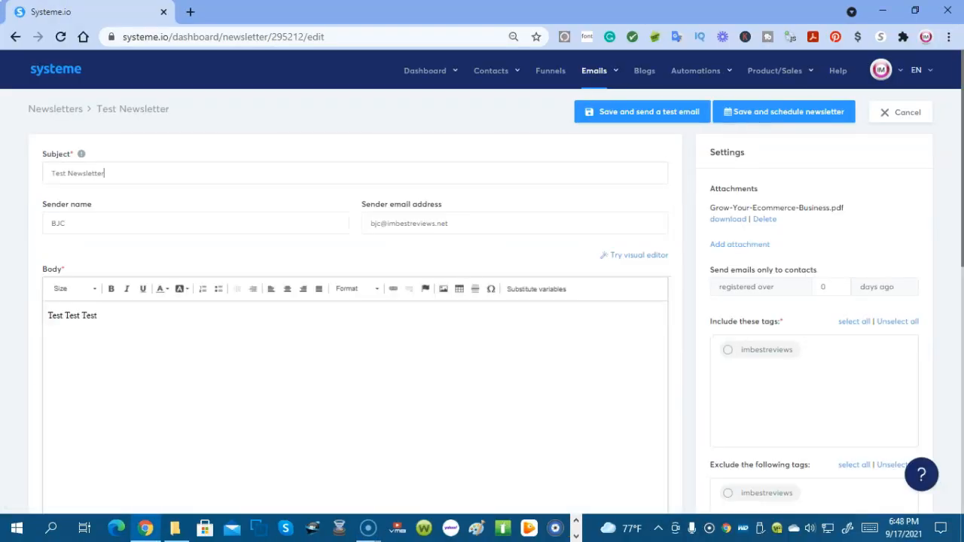
left_click(195, 223)
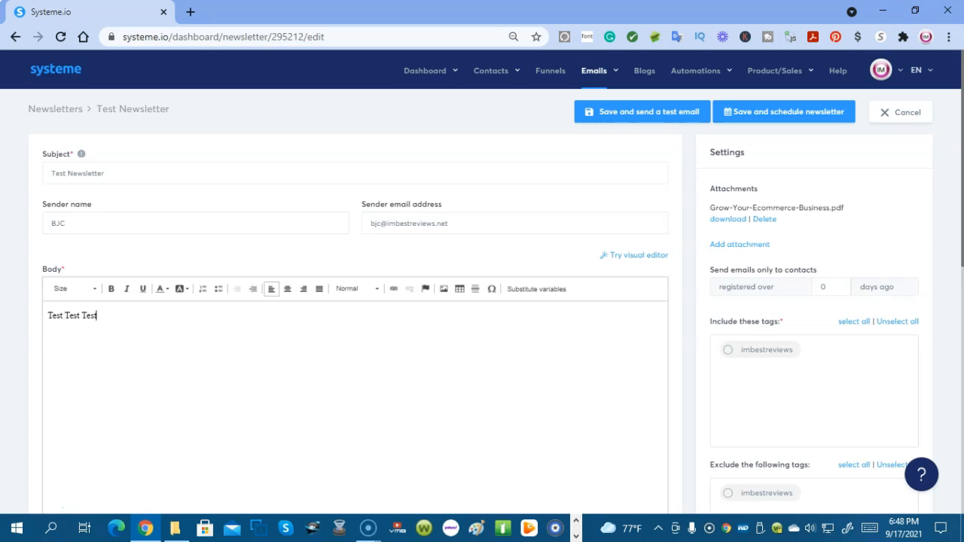
left_click(594, 70)
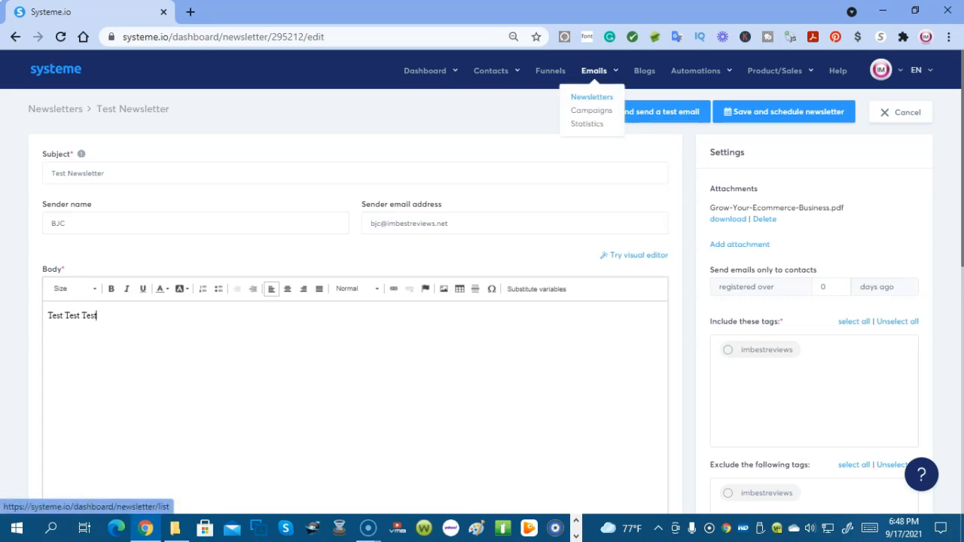
- Navigate from the Test Newsletter to the Newsletters list under Emails
left_click(590, 110)
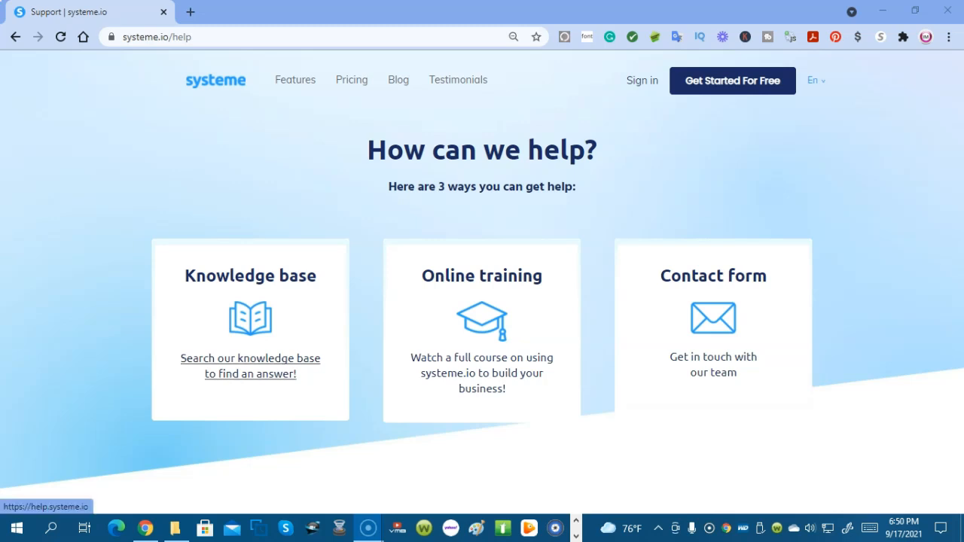
- Browse the online training course, return to Campaigns, and open the Instant Answers panel
left_click(481, 275)
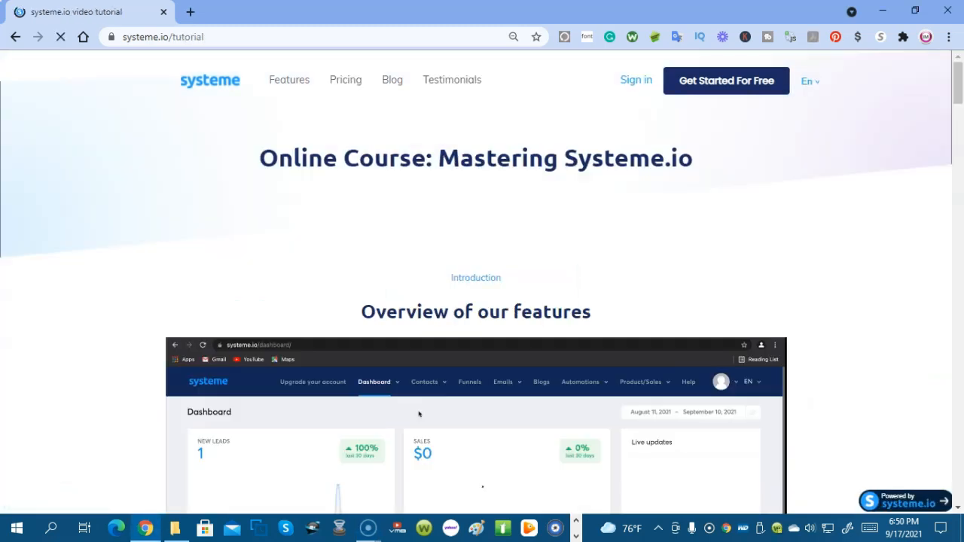
scroll("down", 3)
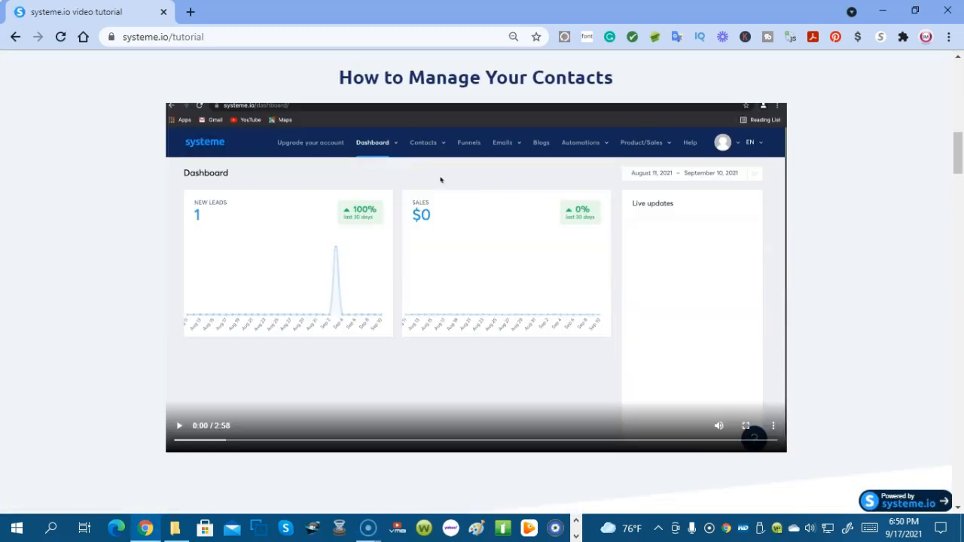
scroll("down", 3)
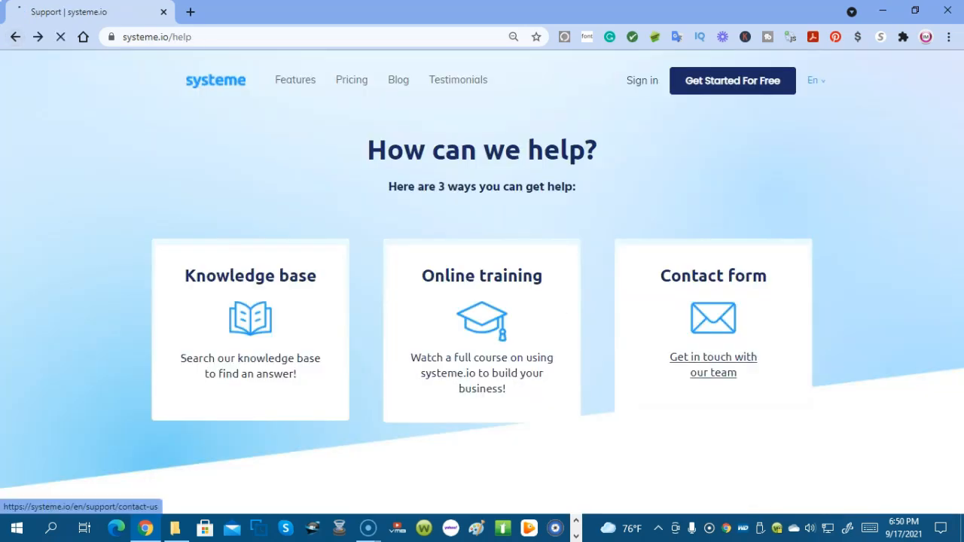
left_click(713, 364)
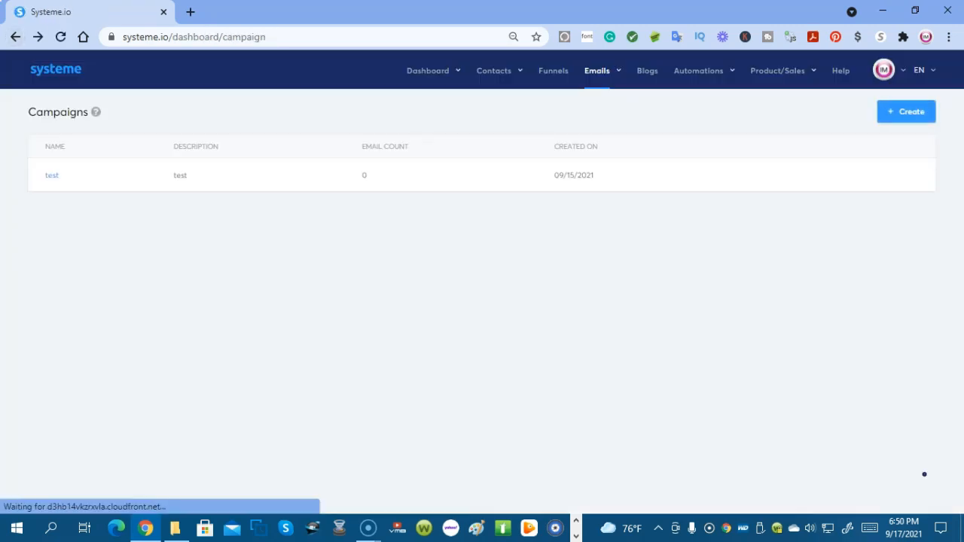
left_click(923, 474)
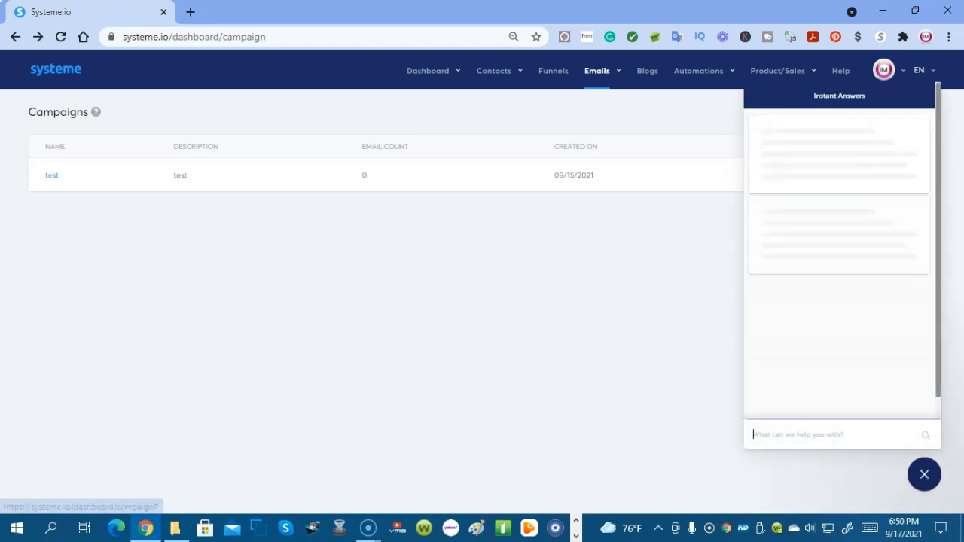